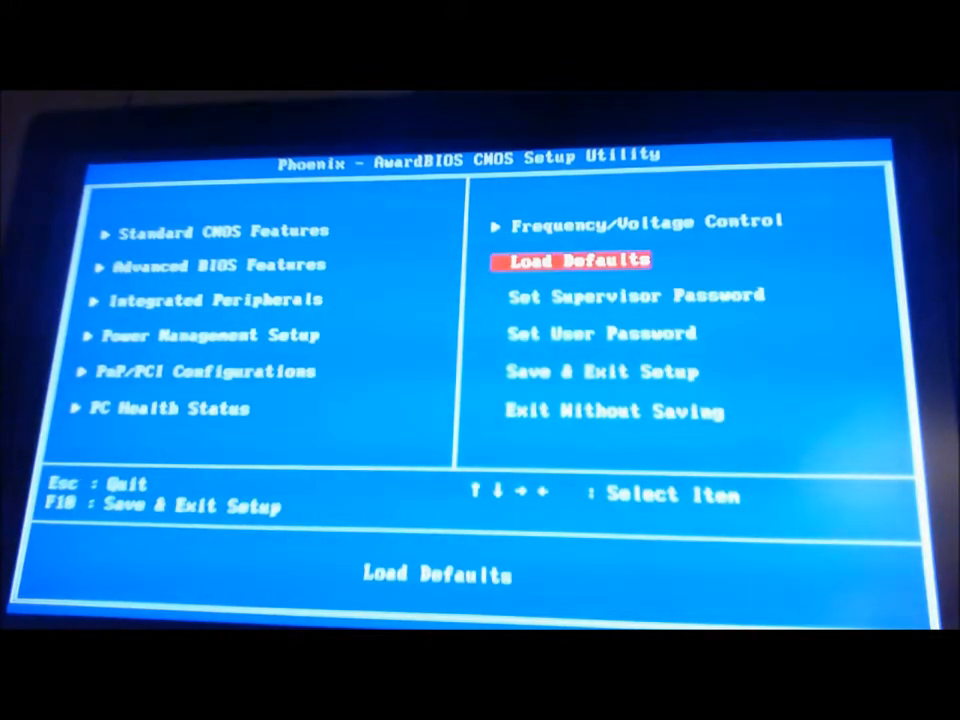
# Disable the JMB363 SATA/PATA controller under Onboard PATA/SATA Device and return to the main menu
pyautogui.press('up')
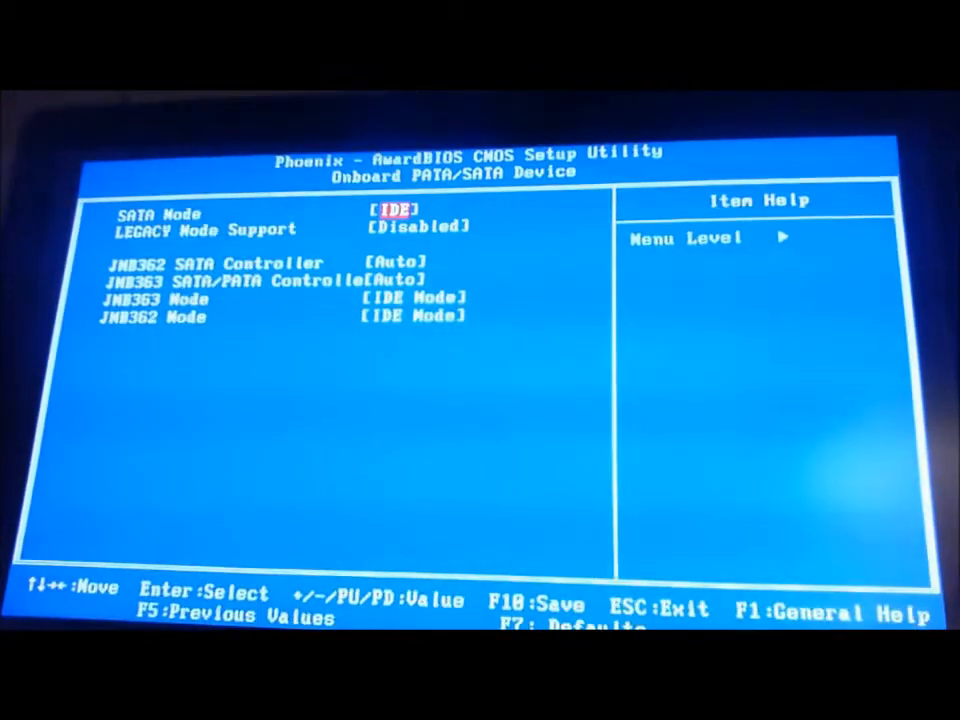
pyautogui.press('down')
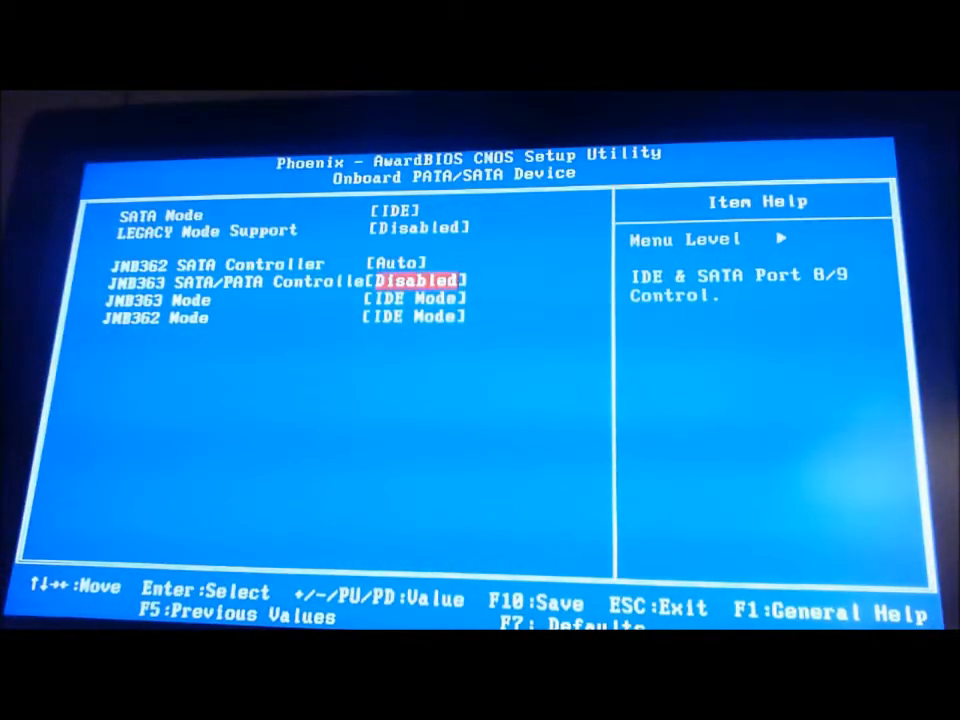
pyautogui.press('Escape')
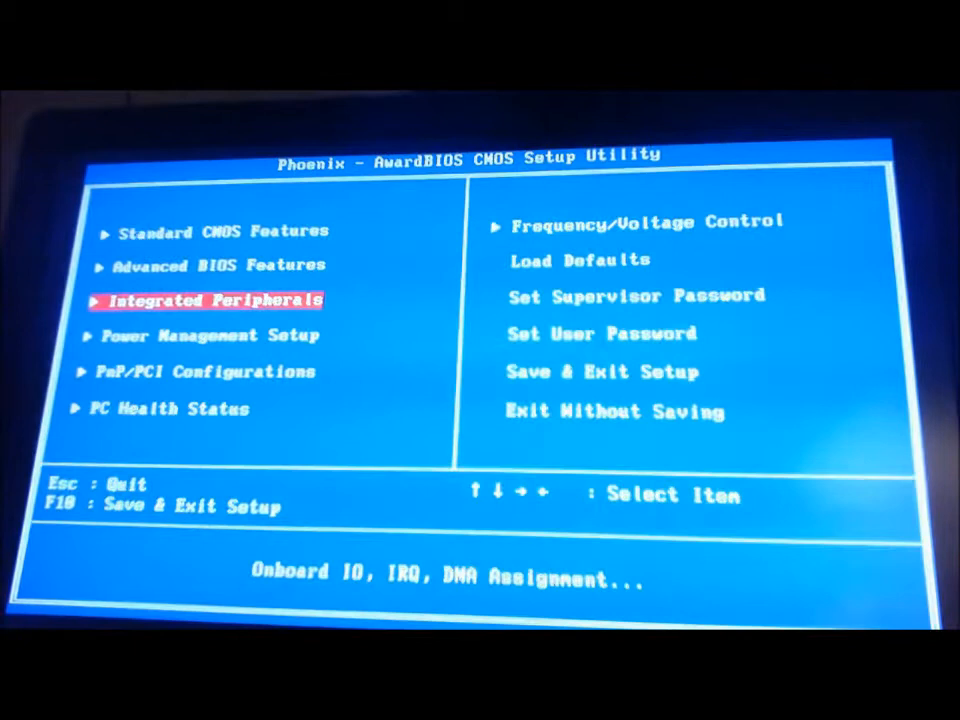
# Glance at the PC Health Status readings, then enter Frequency/Voltage Control
pyautogui.press('Down')
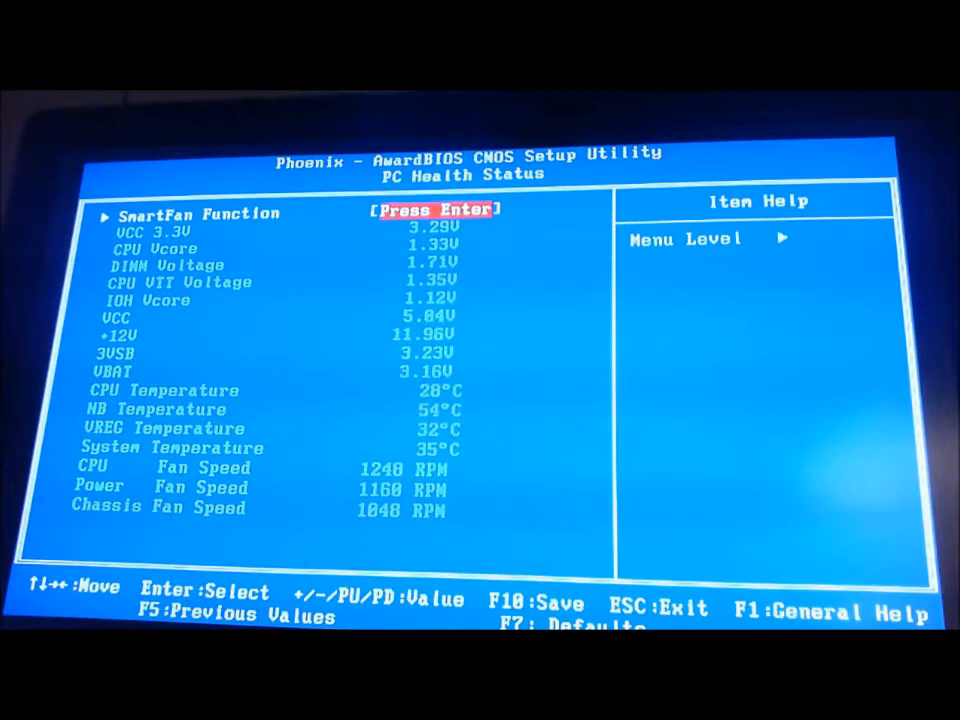
pyautogui.press('Escape')
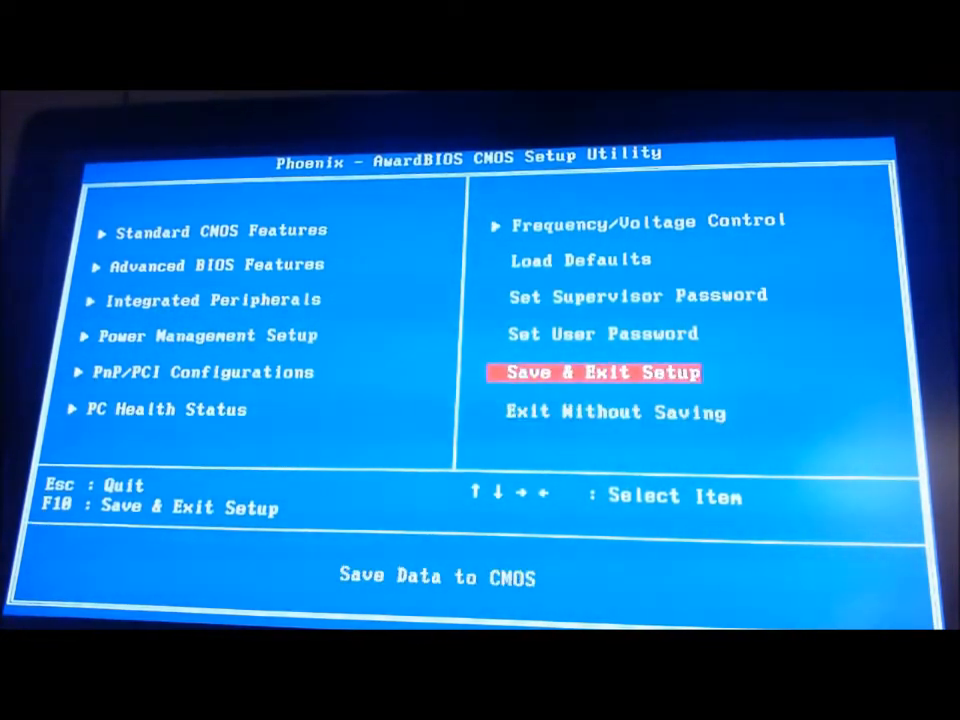
pyautogui.press('up')
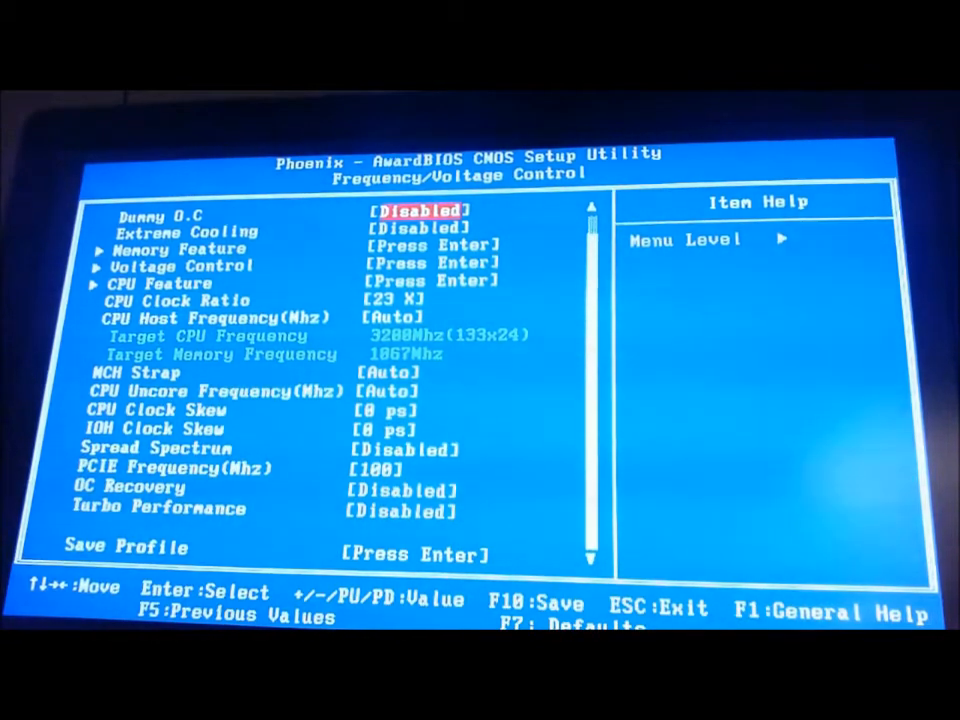
# Set CPU Host Frequency to 200 MHz (20X, 4000 MHz target) and enter CPU Feature
pyautogui.press('down')
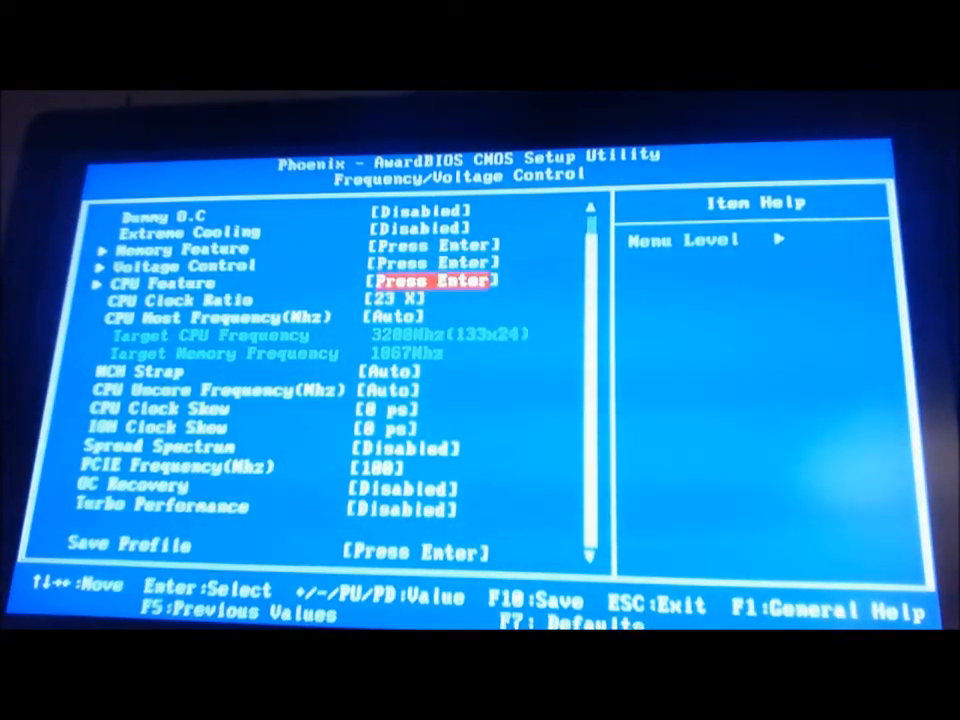
pyautogui.press('down')
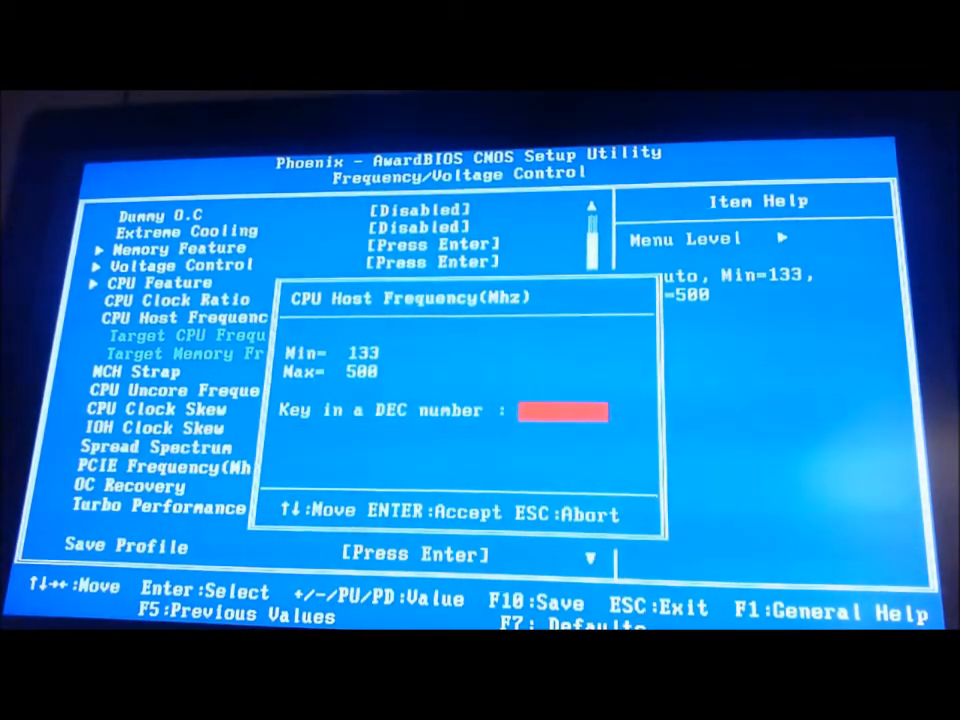
pyautogui.write('200')
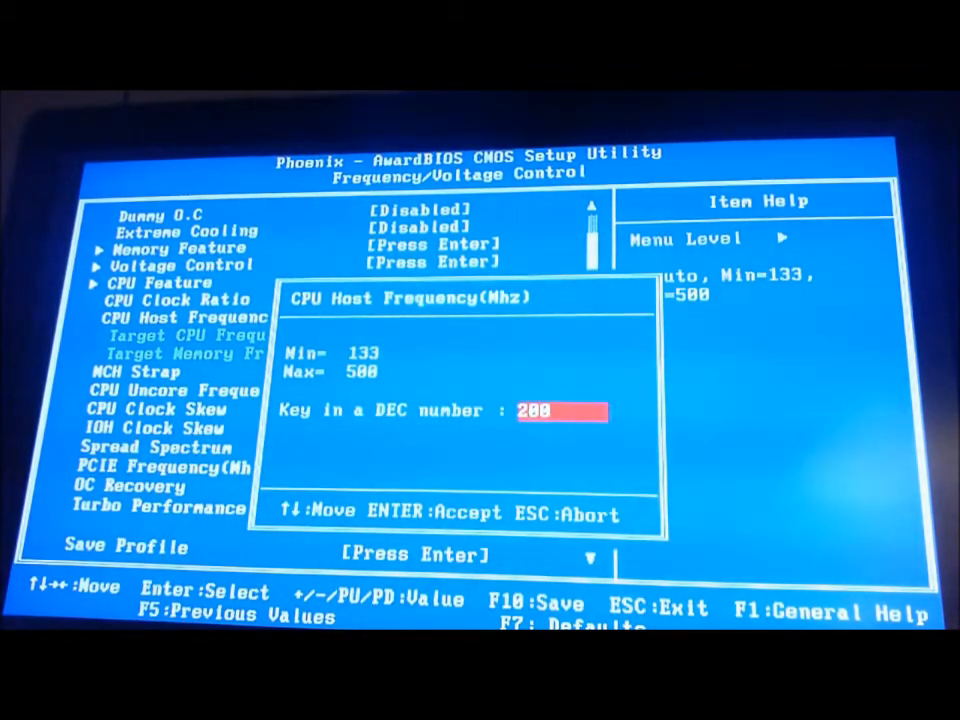
pyautogui.press('enter')
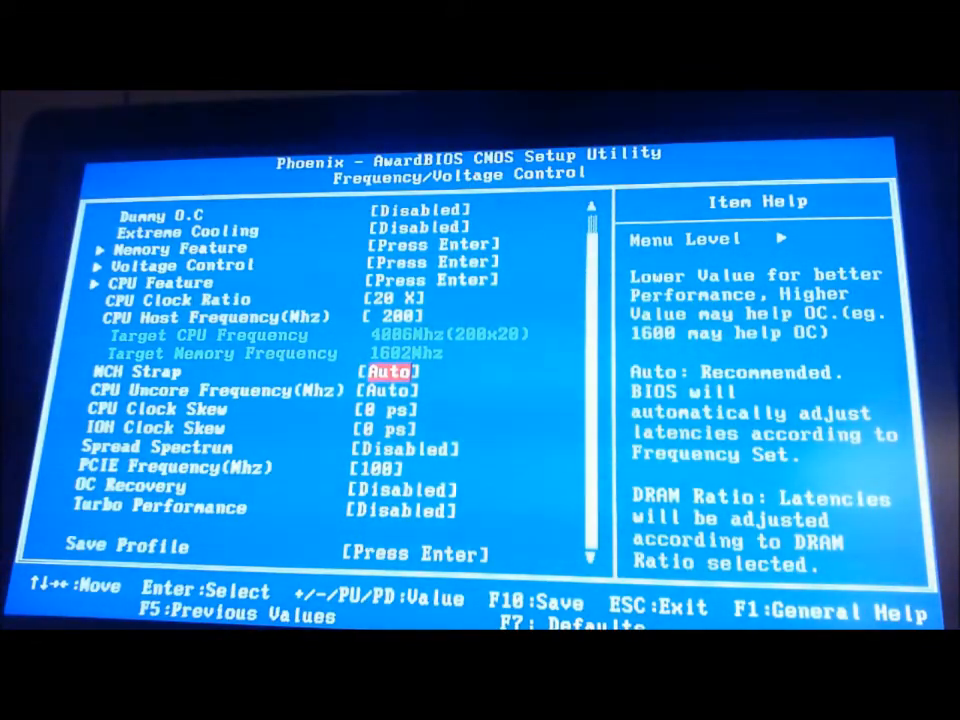
pyautogui.press('up')
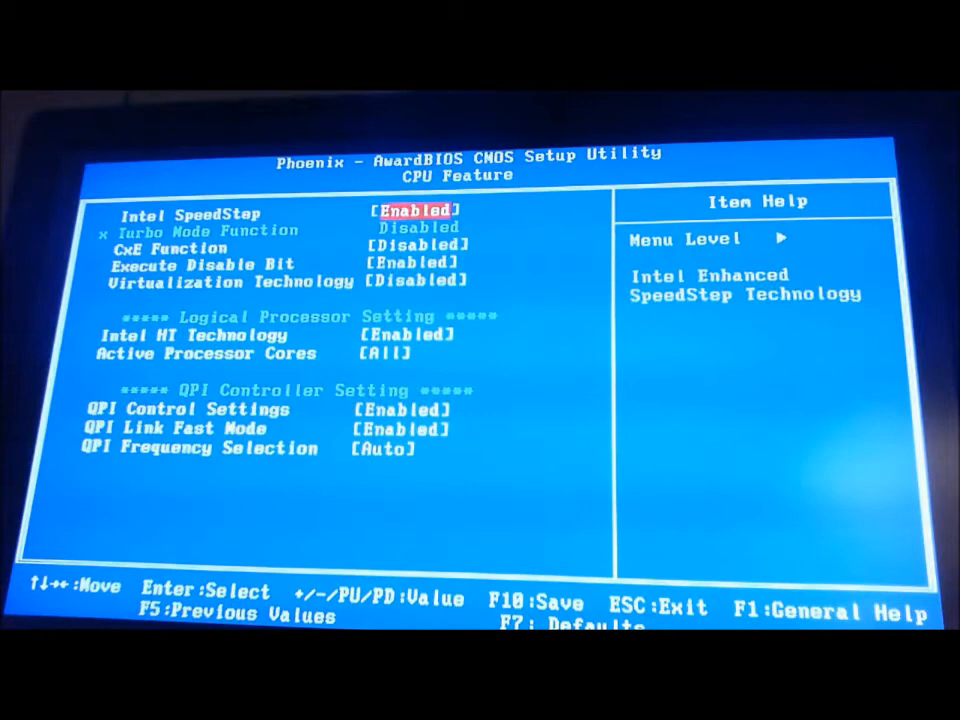
# Set CPU Uncore Frequency to 3205 MHz (16X) keeping the 20X ratio, then enter Voltage Control
pyautogui.press('down')
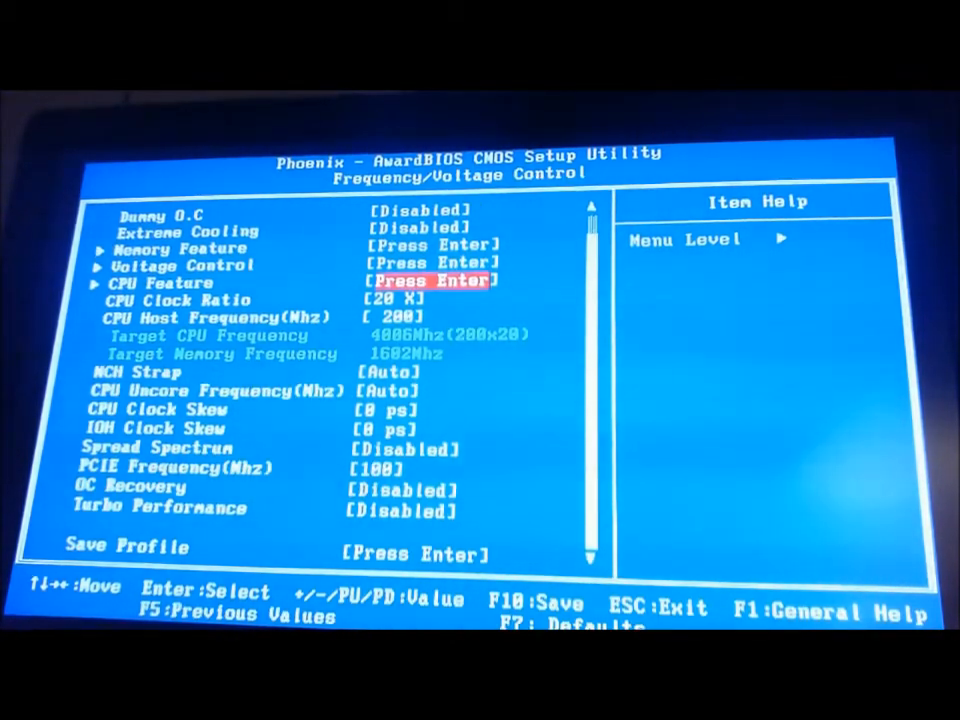
pyautogui.press('down')
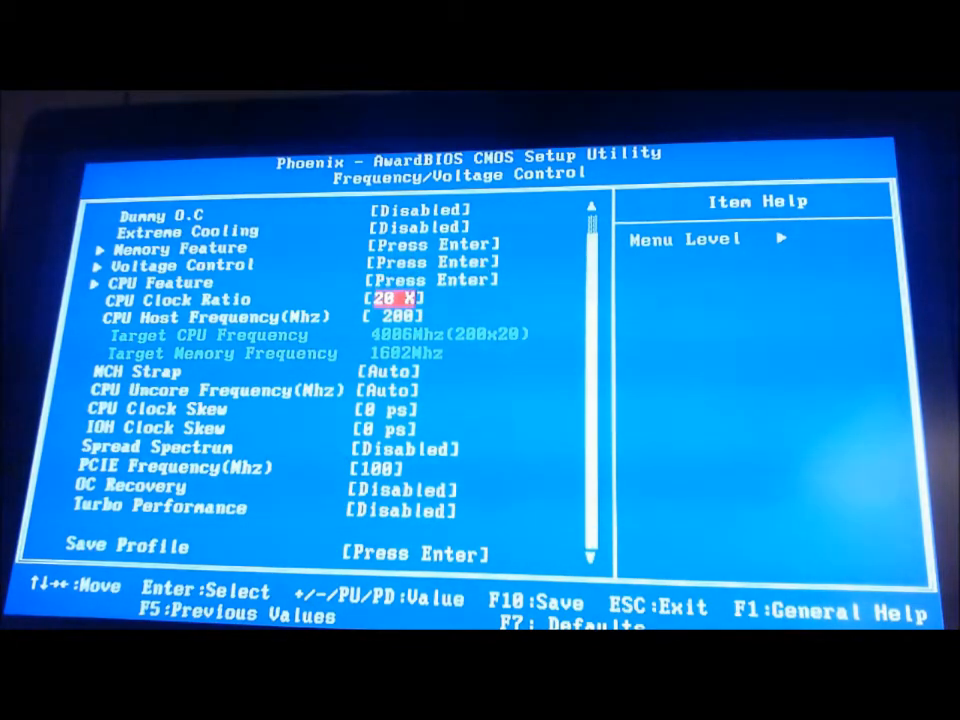
pyautogui.press('Down')
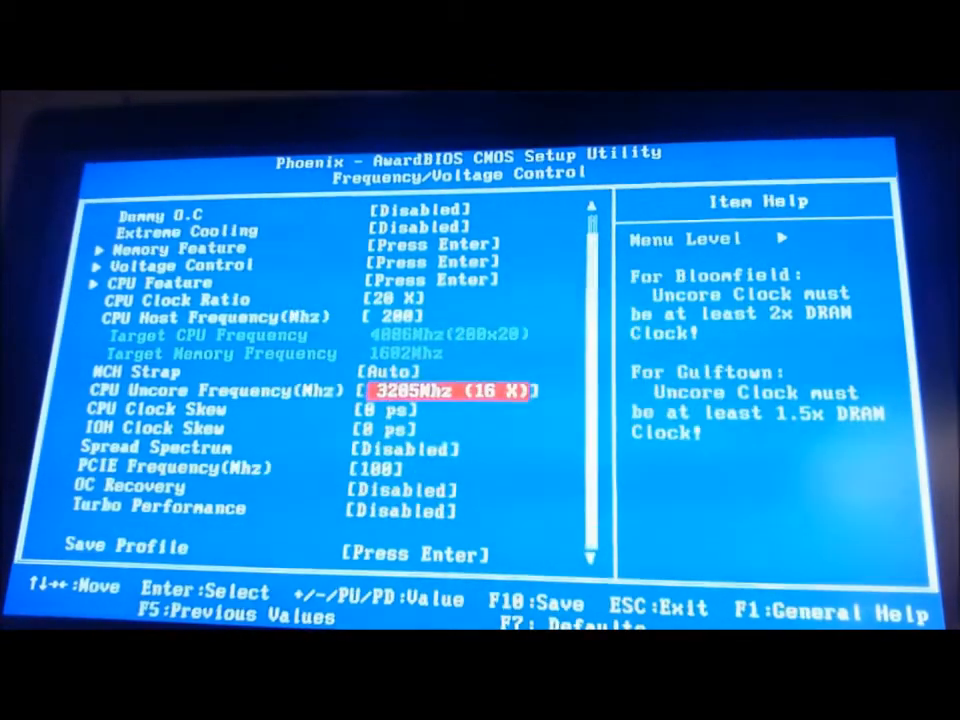
pyautogui.press('up')
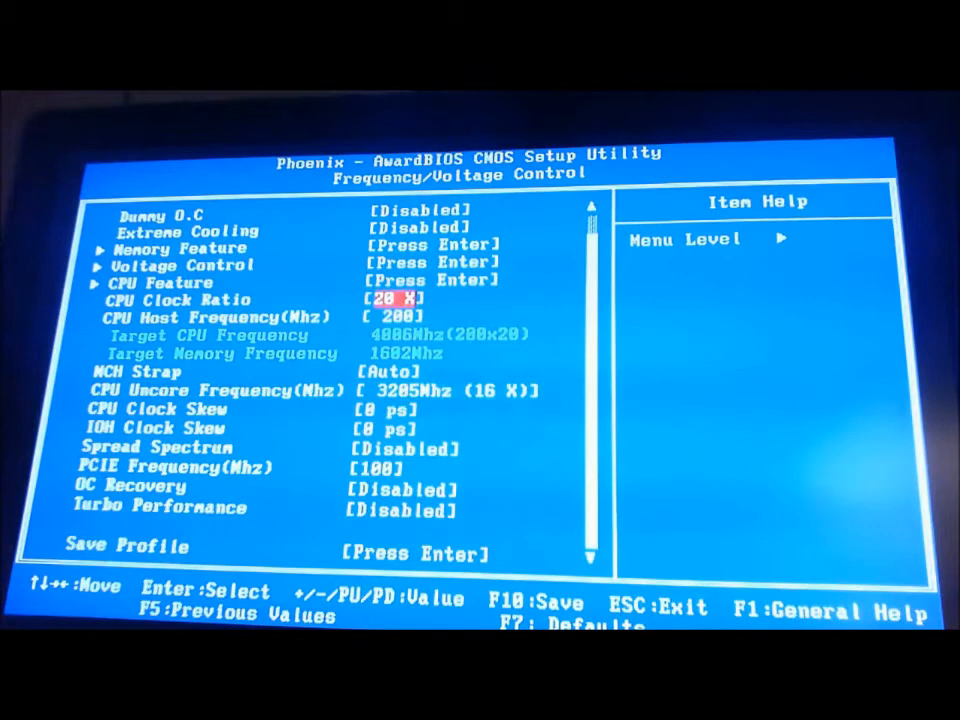
pyautogui.press('up')
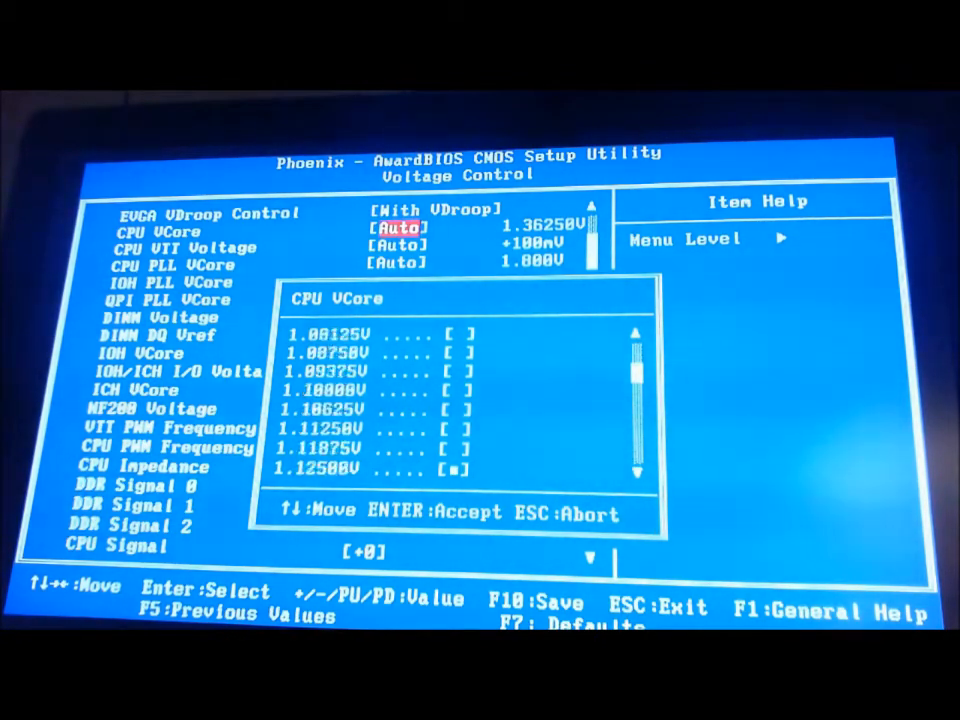
# Set CPU VCore to 1.40000V and move on to Memory Feature
pyautogui.scroll(-3)
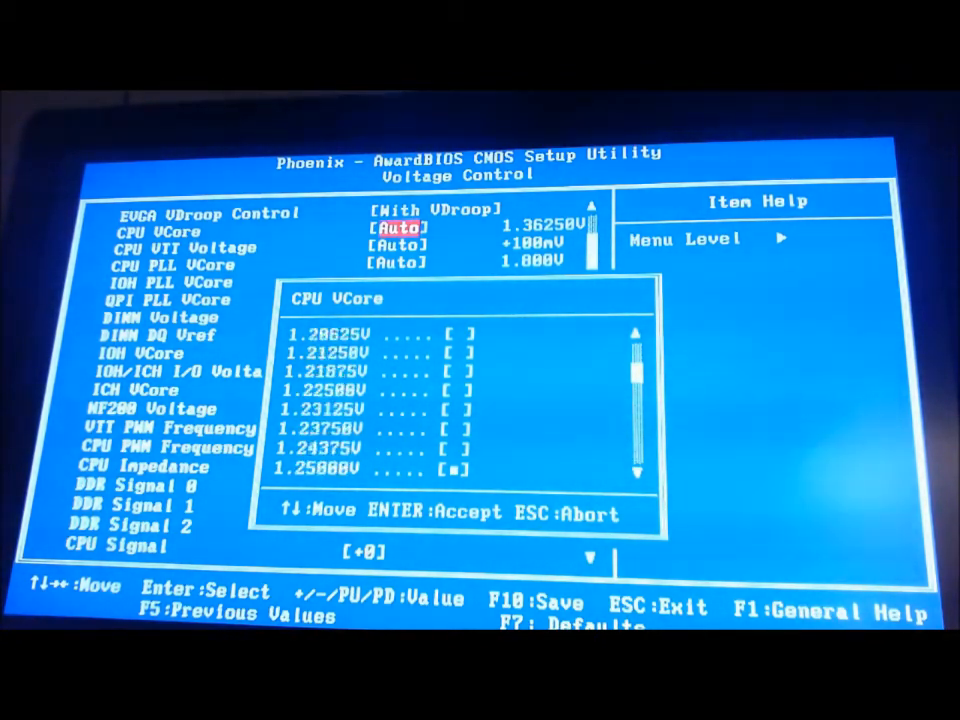
pyautogui.scroll(-3)
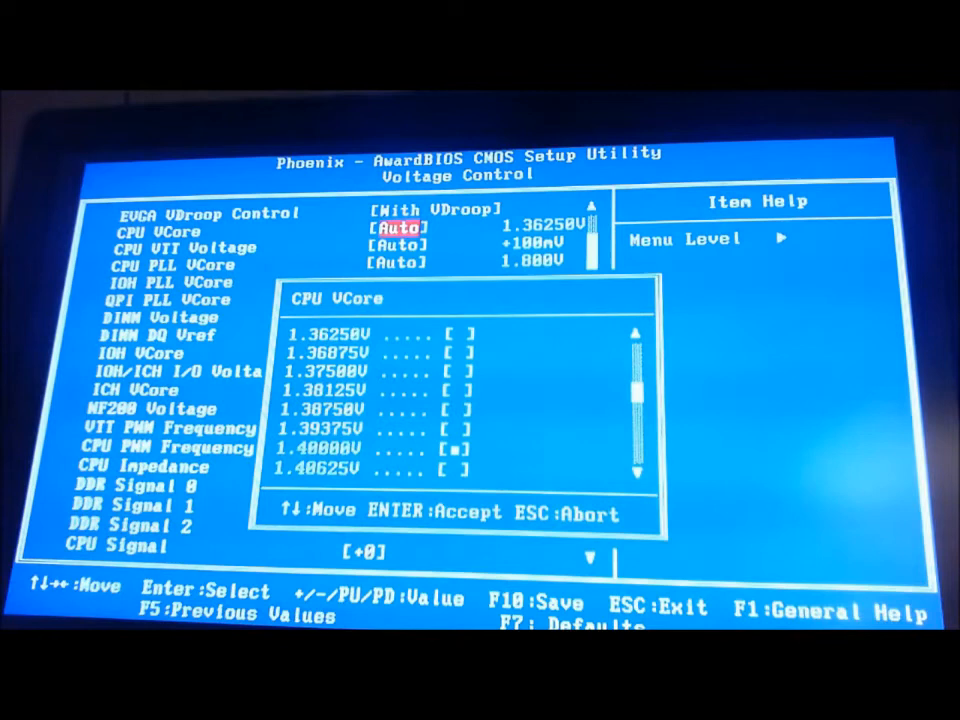
pyautogui.press('enter')
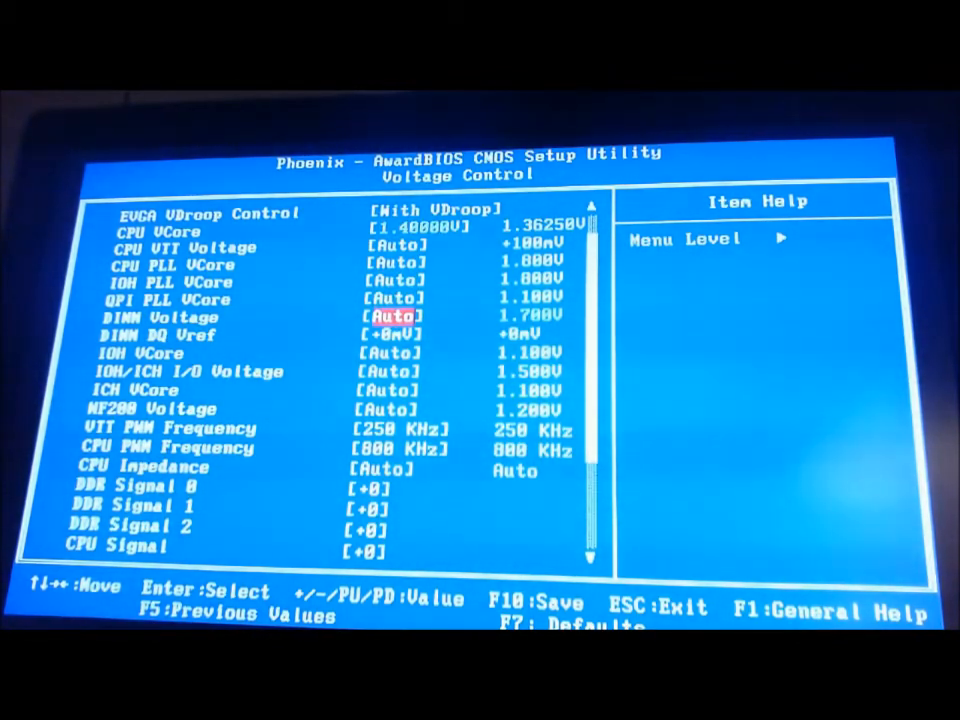
pyautogui.press('Escape')
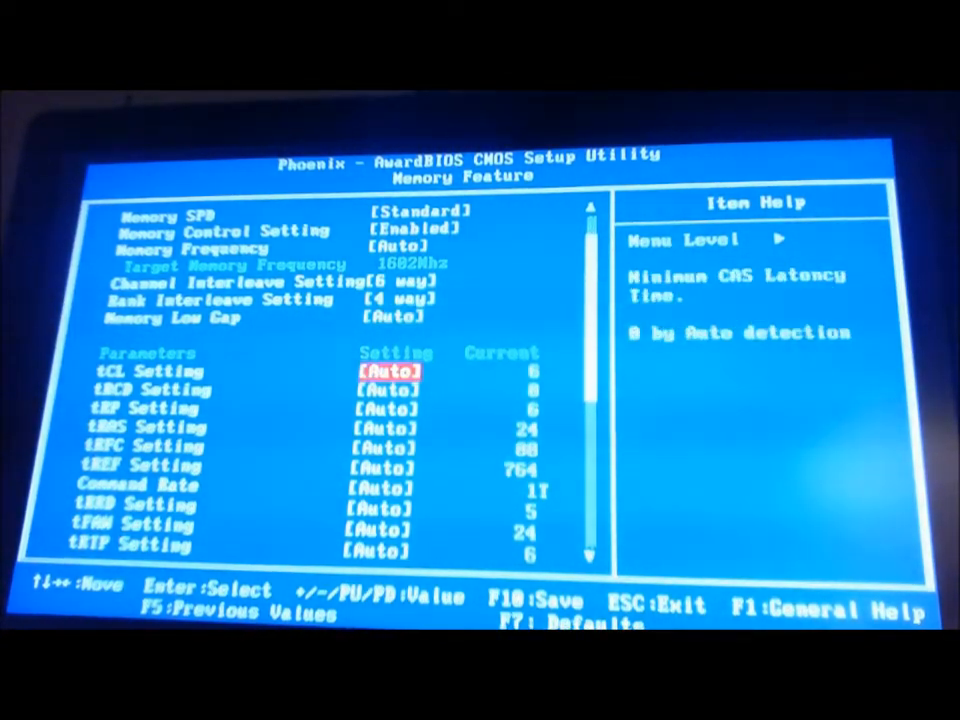
# Enter tRAS 24 to complete manual 6-8-6-24 timings and return to Frequency/Voltage Control
pyautogui.press('enter')
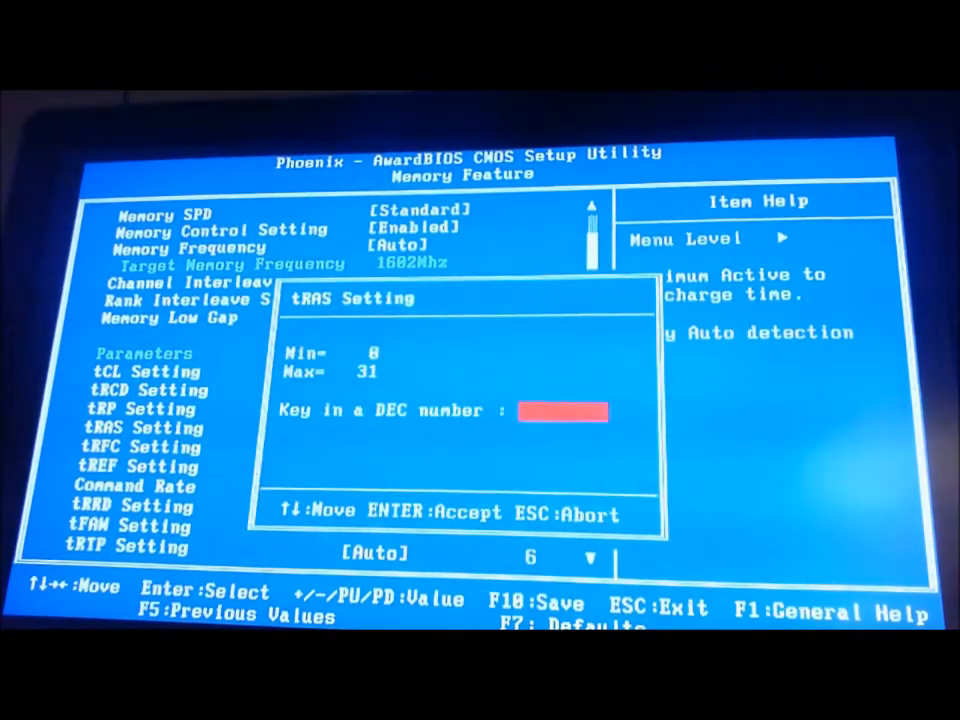
pyautogui.write('24]')
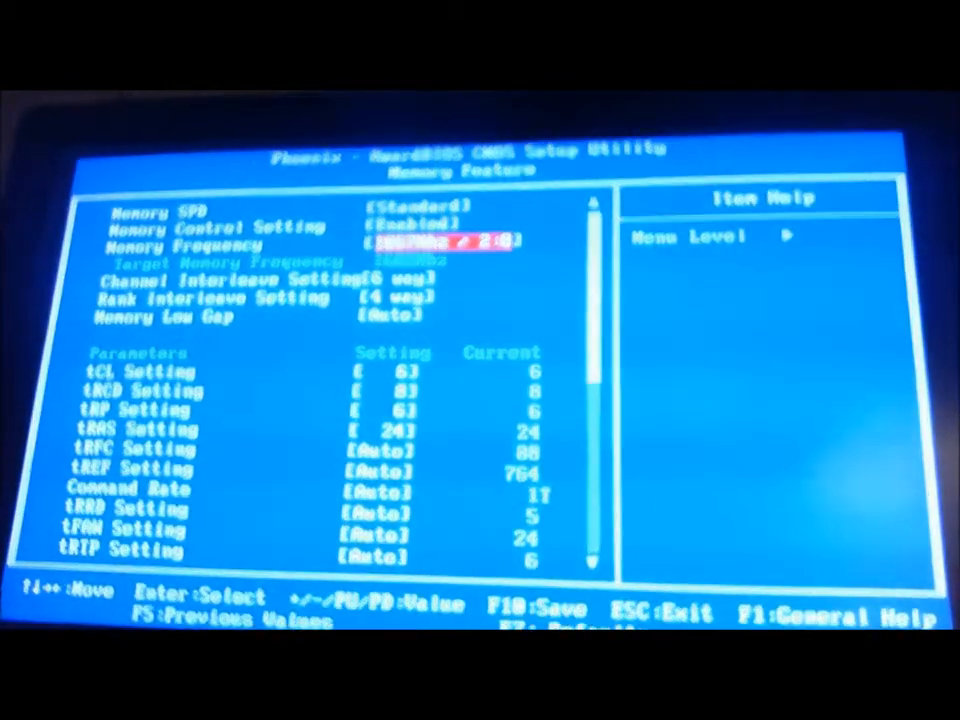
pyautogui.press('Escape')
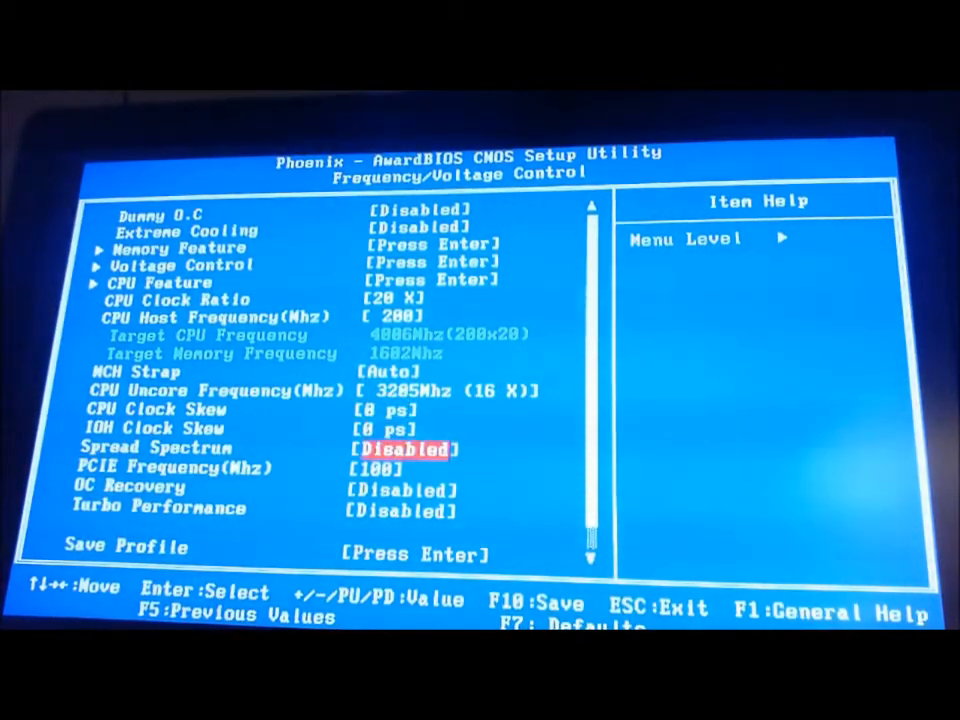
# Review OC Recovery and IOH Clock Skew, then request save and exit with F10
pyautogui.press('down')
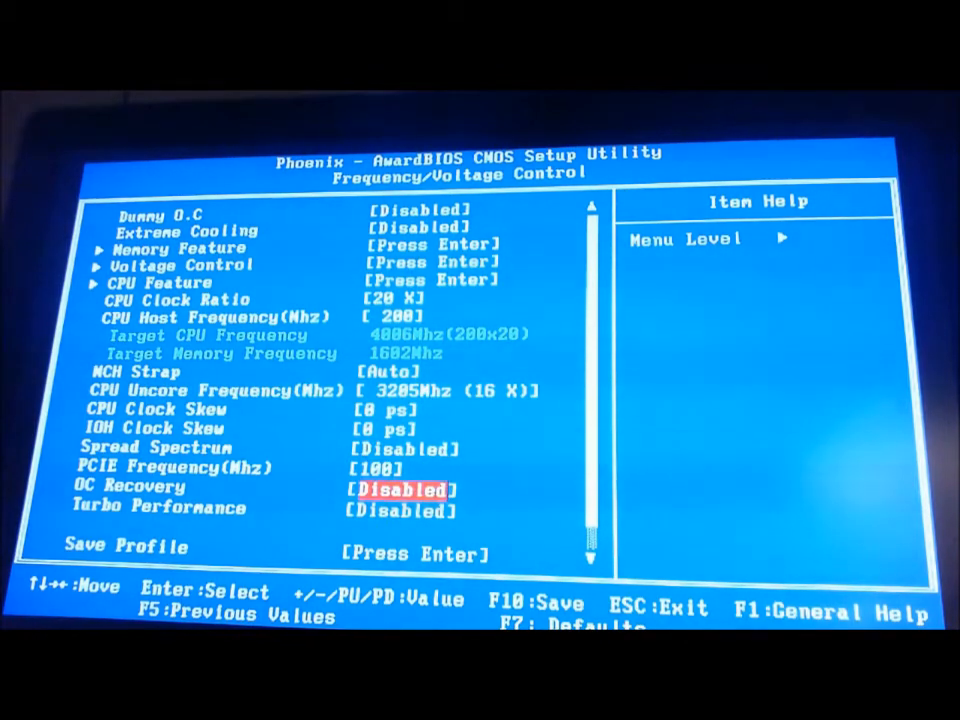
pyautogui.press('up')
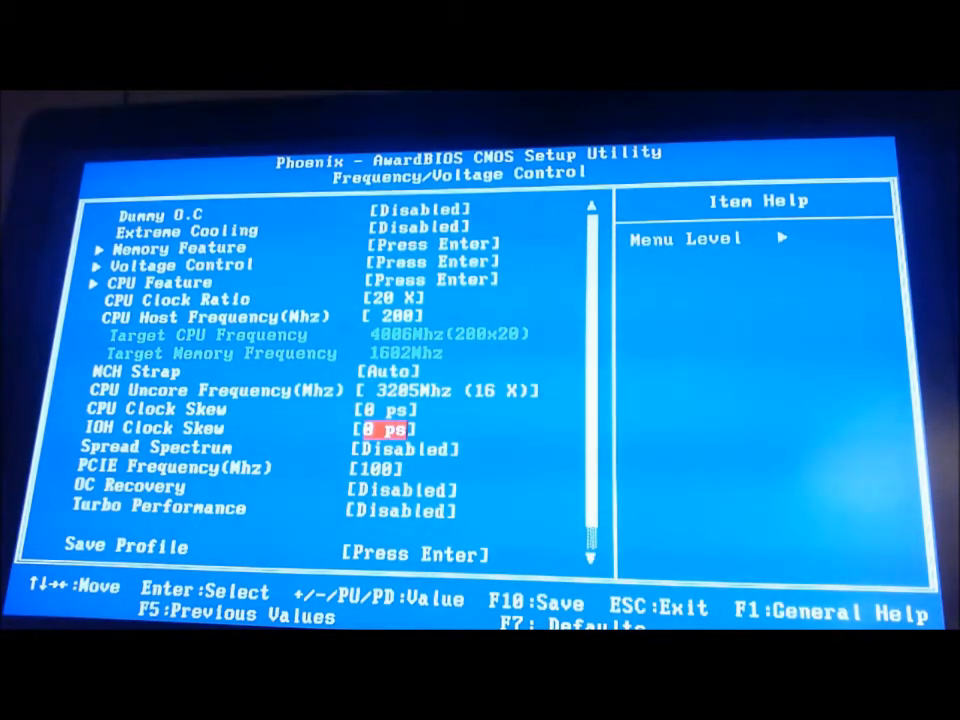
pyautogui.press('F10')
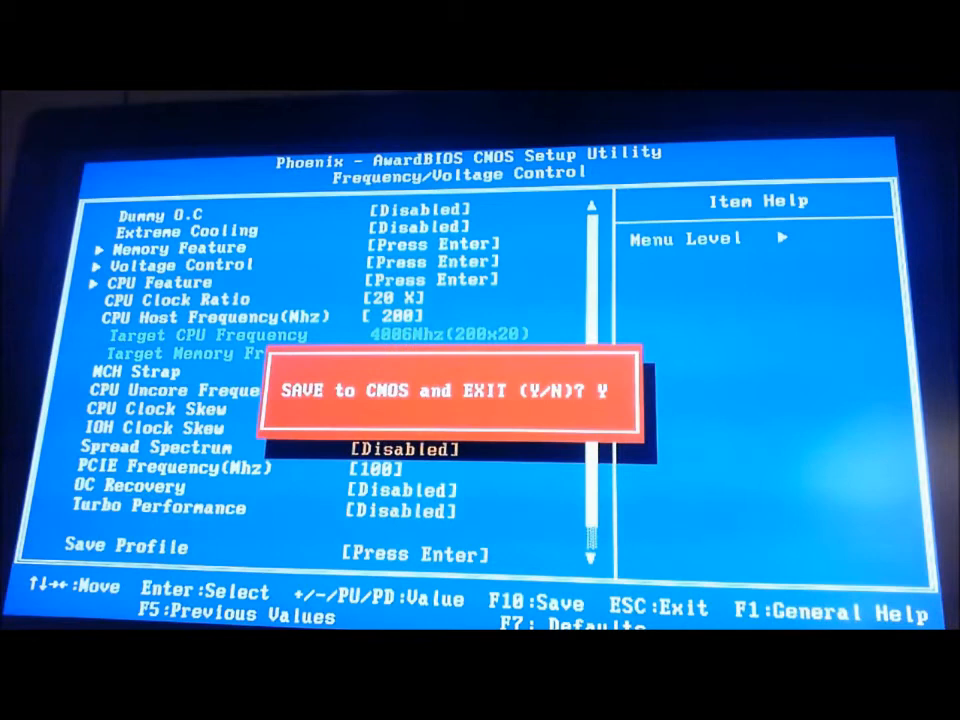
# Confirm SAVE to CMOS and EXIT so the machine reboots to the PCI device listing
pyautogui.press('Enter')
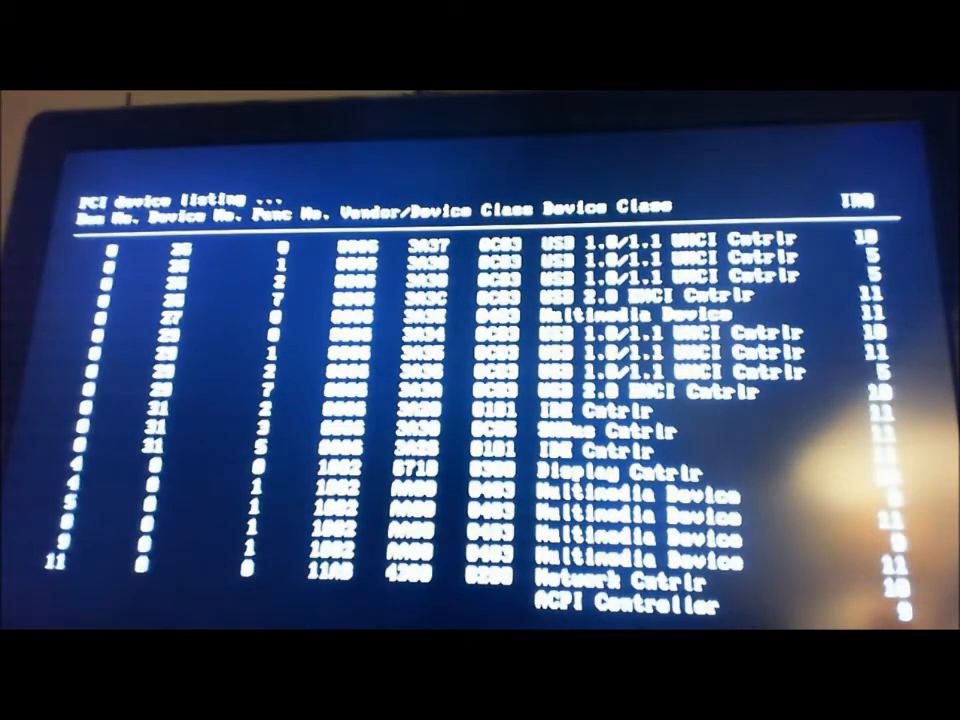